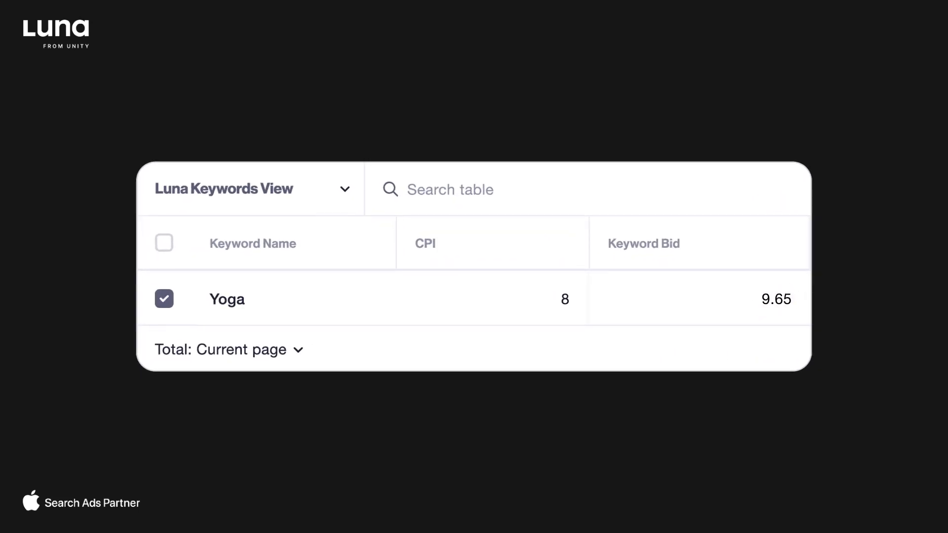
Set the Yoga keyword bid to 9.45 before viewing US yoga keyword suggestions
{"action": "type", "text": "9.45"}
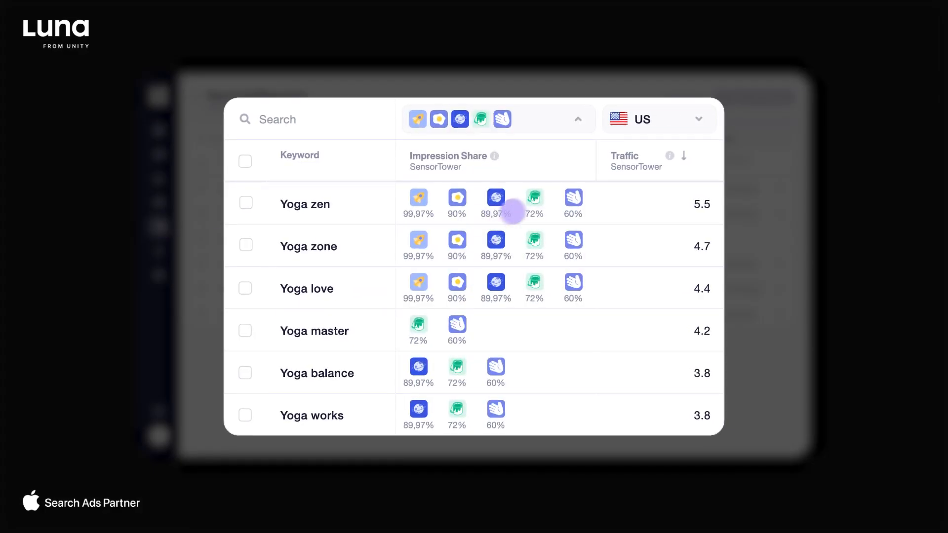
Create the Generic_Broad_Bids bid optimization with CPI as its goal and save it for YogaMaster
{"action": "left_click", "coordinate": [246, 202]}
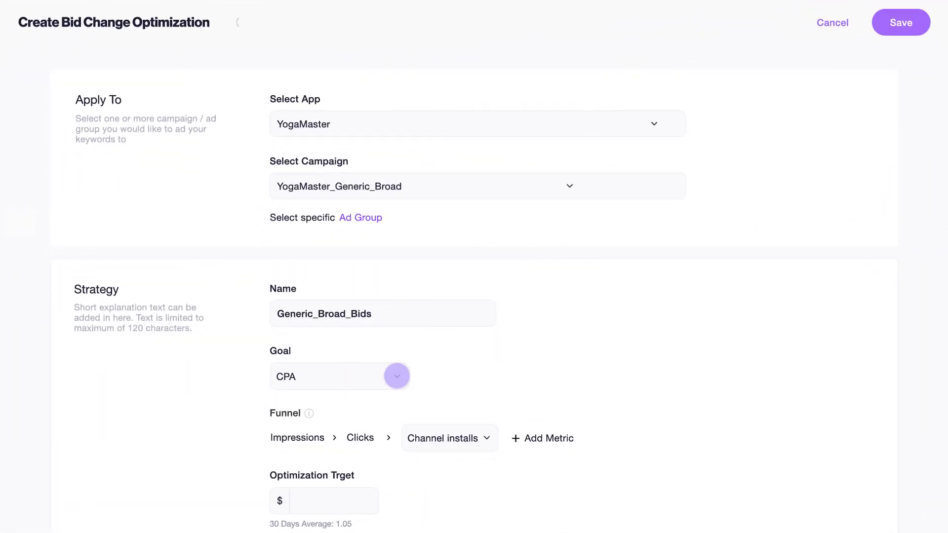
{"action": "left_click", "coordinate": [340, 376]}
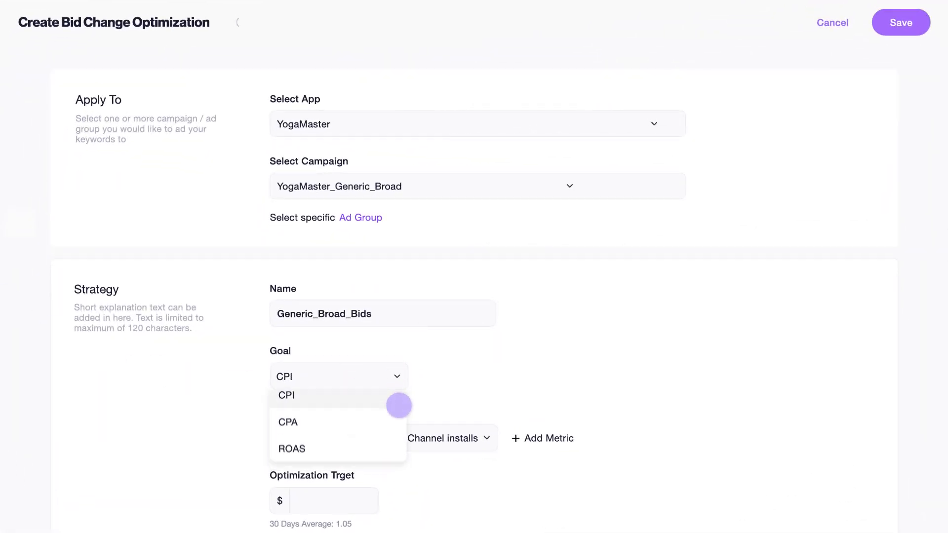
{"action": "left_click", "coordinate": [287, 395]}
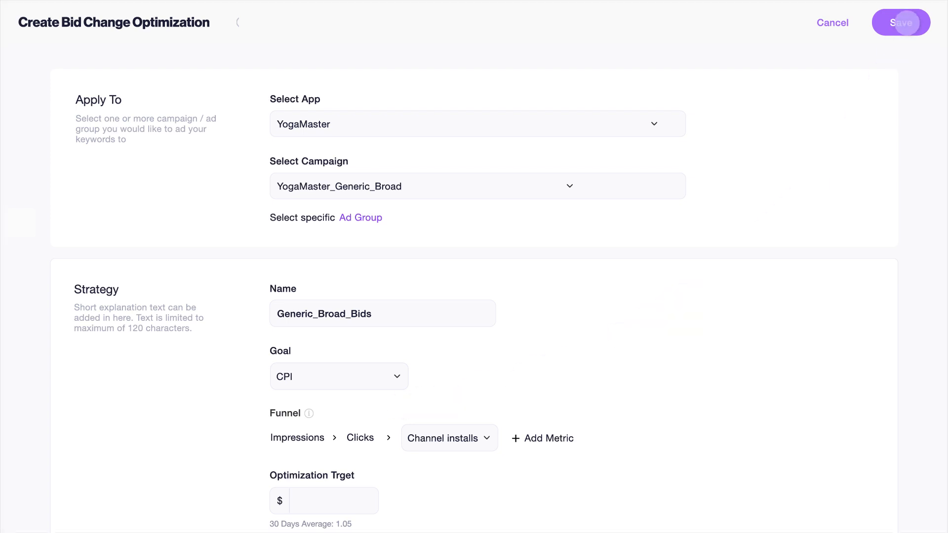
{"action": "left_click", "coordinate": [900, 23]}
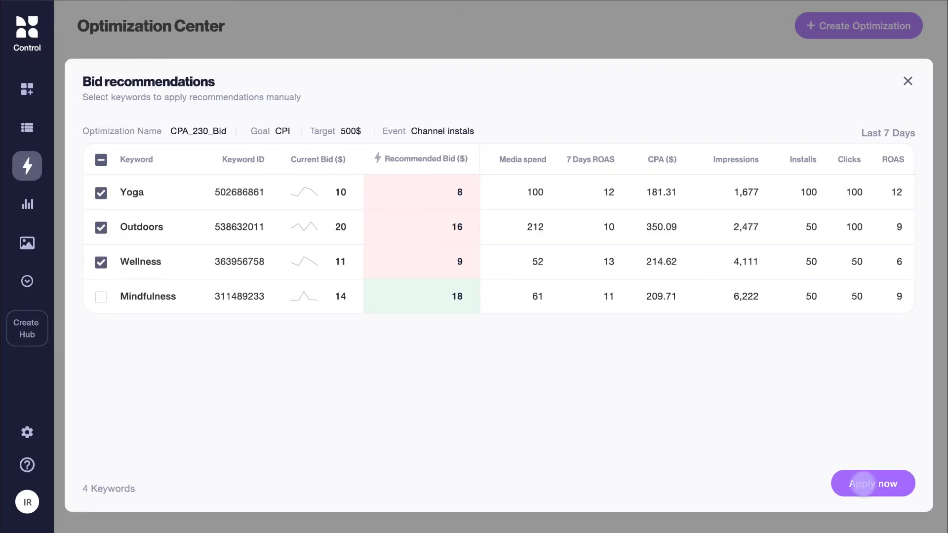
Apply the recommended bids to the checked Yoga, Outdoors and Wellness keywords
{"action": "left_click", "coordinate": [872, 483]}
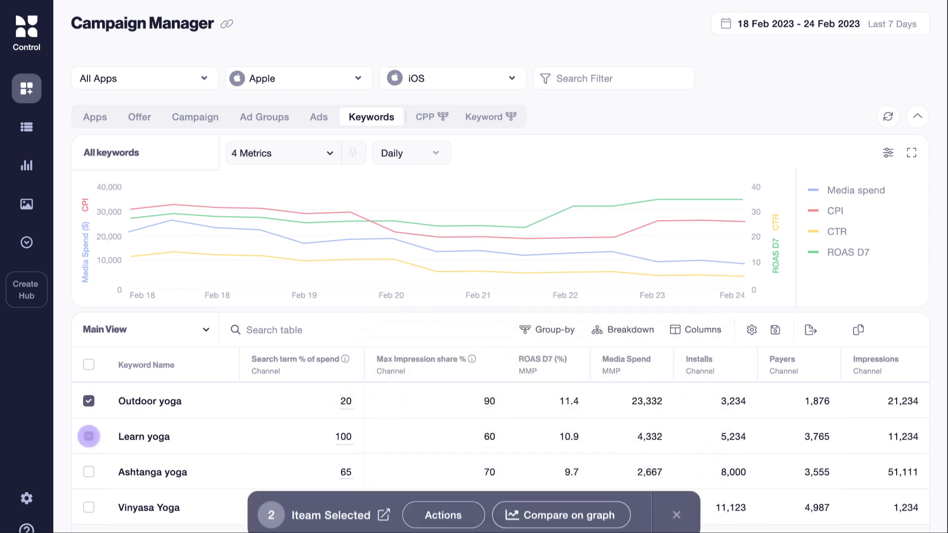
Preview the Outdoor Yoga App Store listing with iPhone screenshots and description, then close it
{"action": "left_click", "coordinate": [444, 514]}
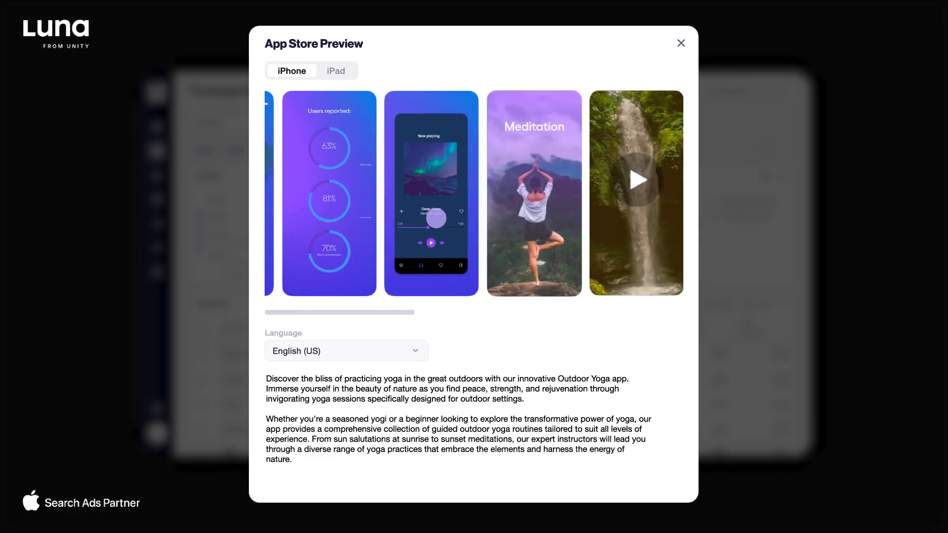
{"action": "left_click", "coordinate": [680, 42]}
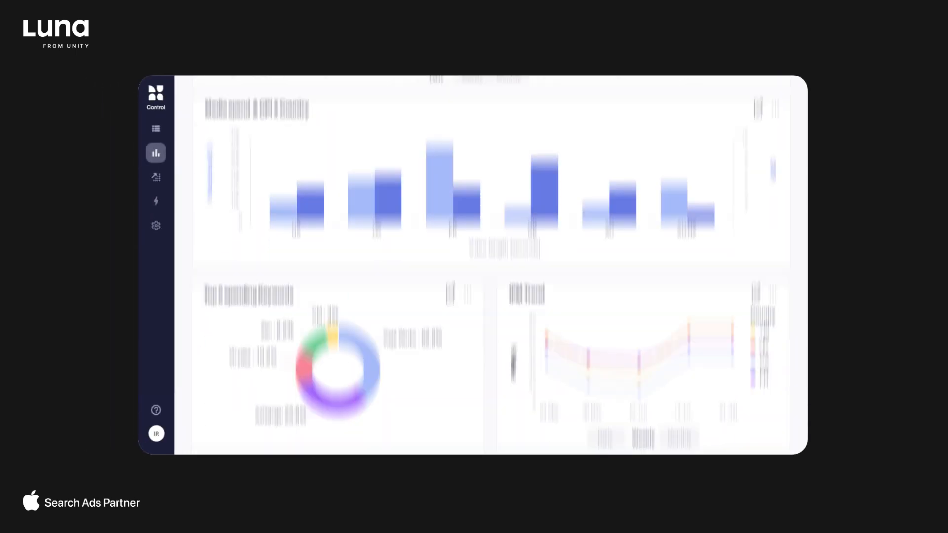